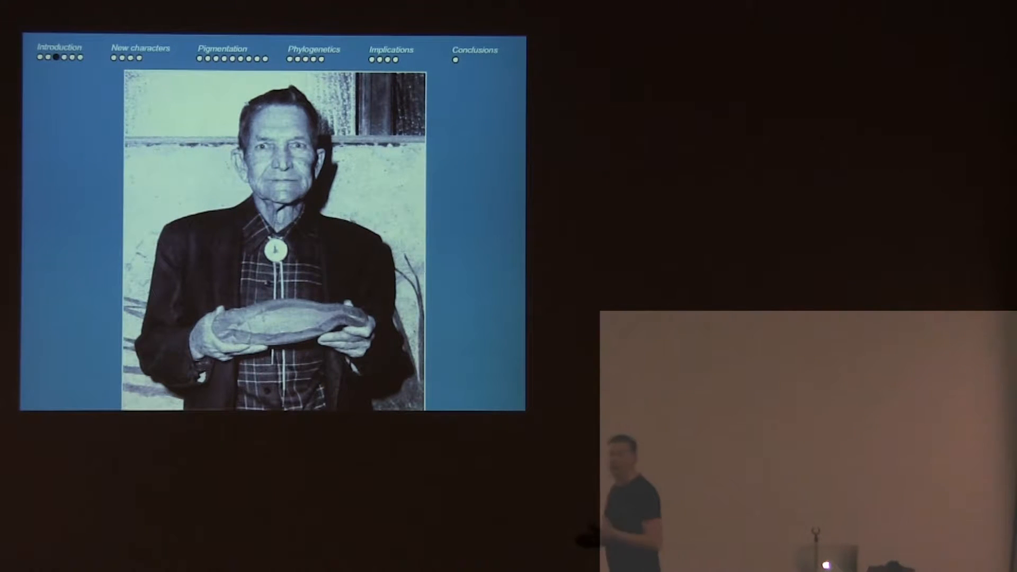
key(right)
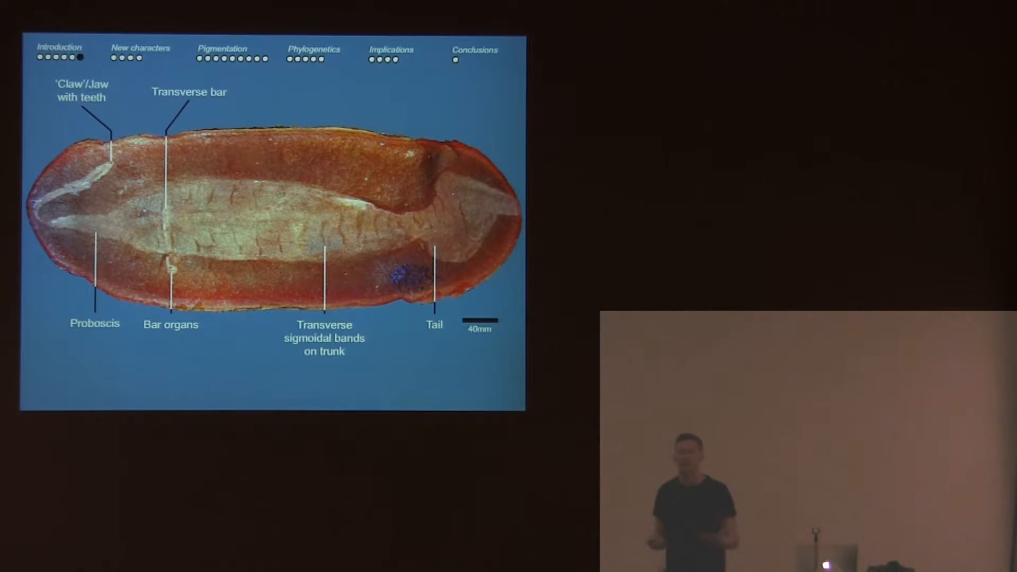
key(Right)
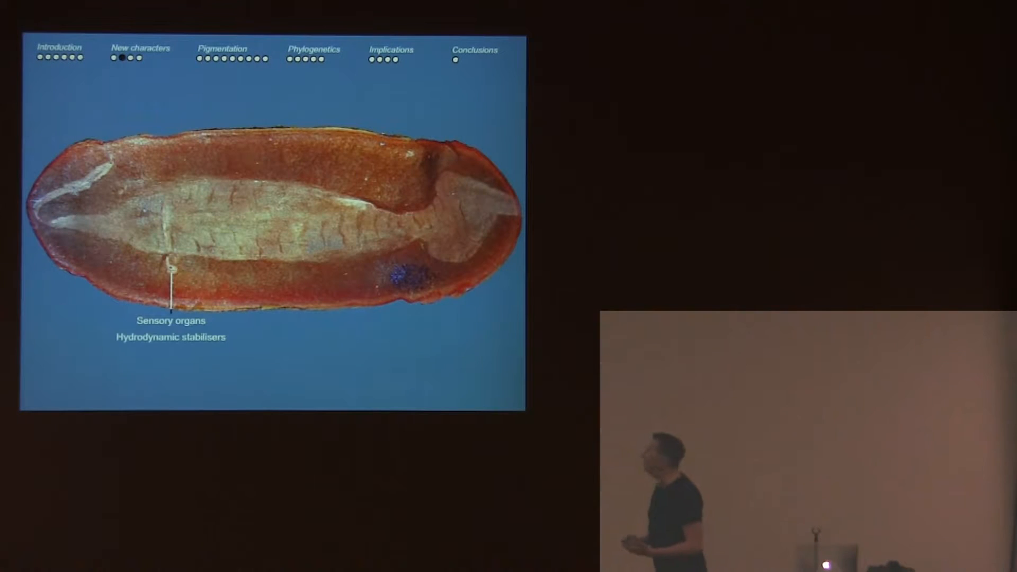
key(right)
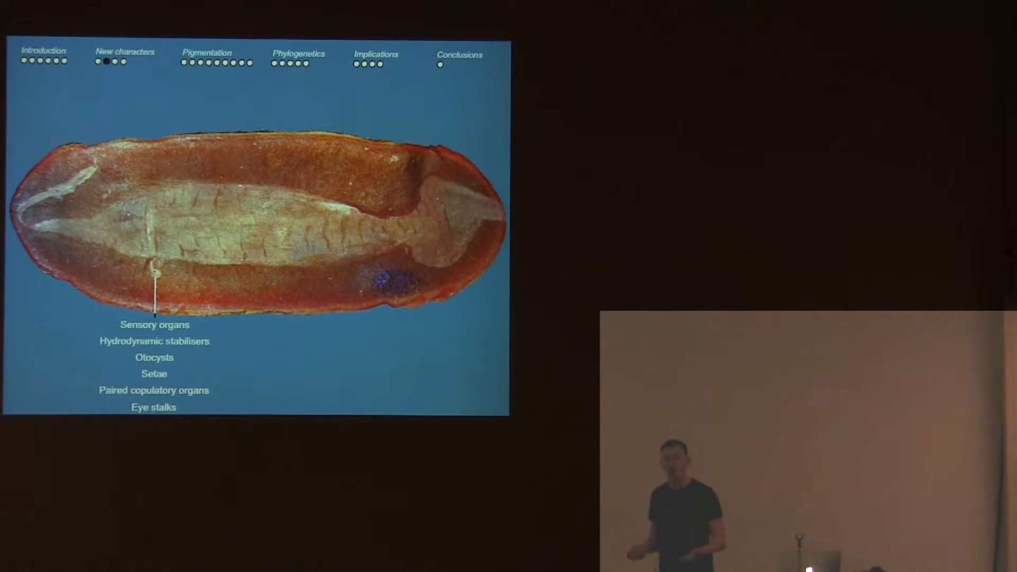
key(Right)
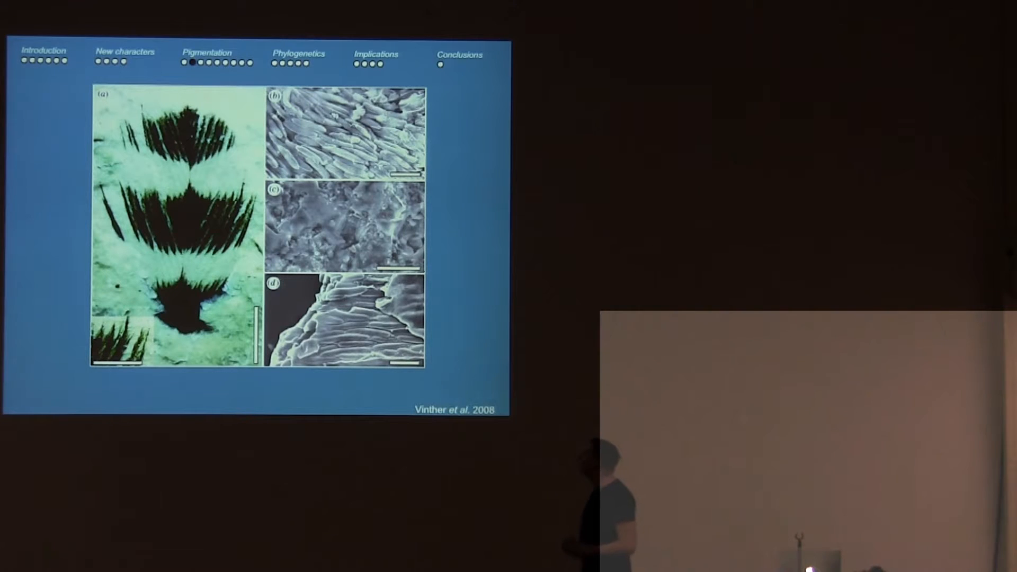
key(Right)
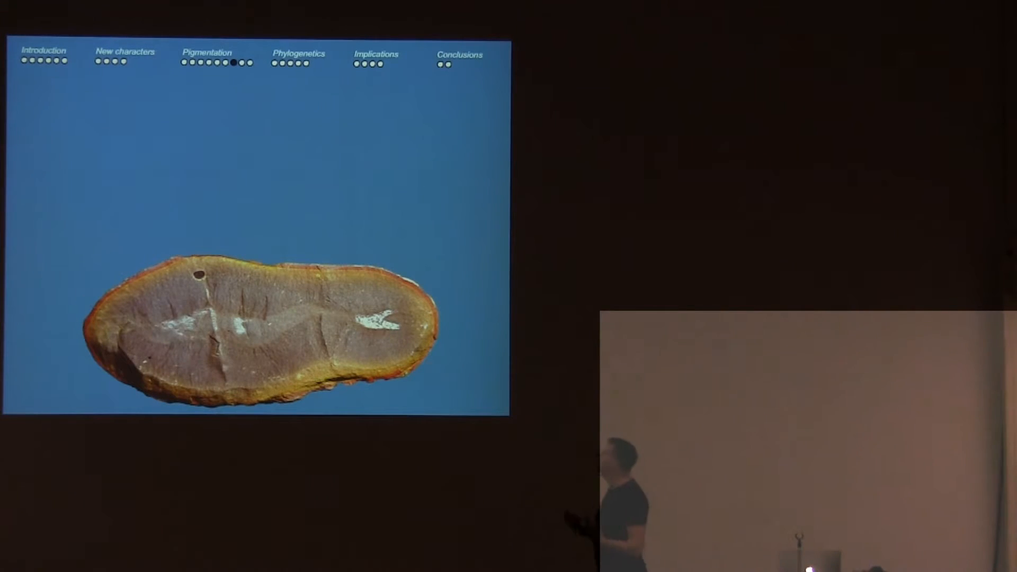
key(Right)
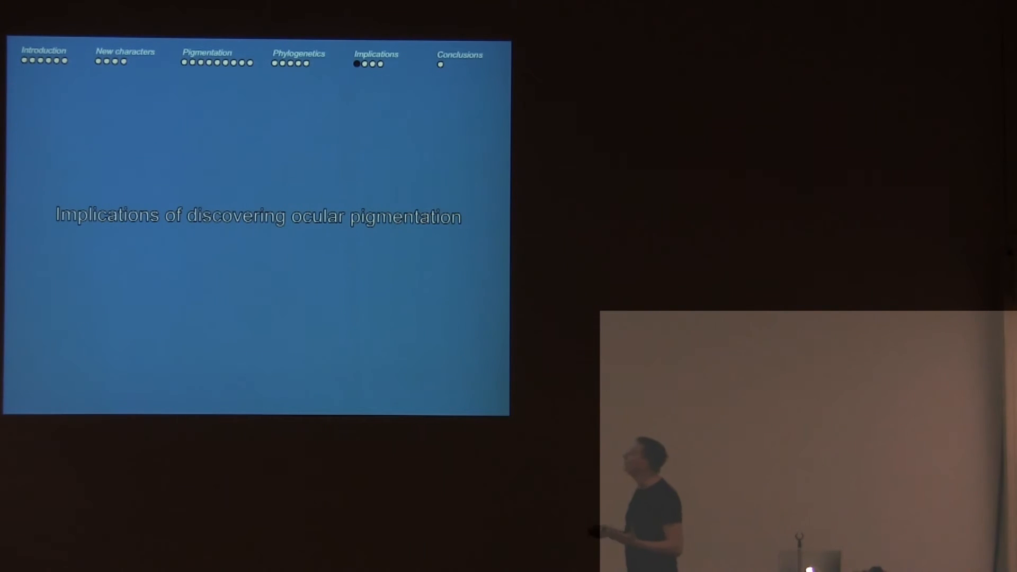
key(right)
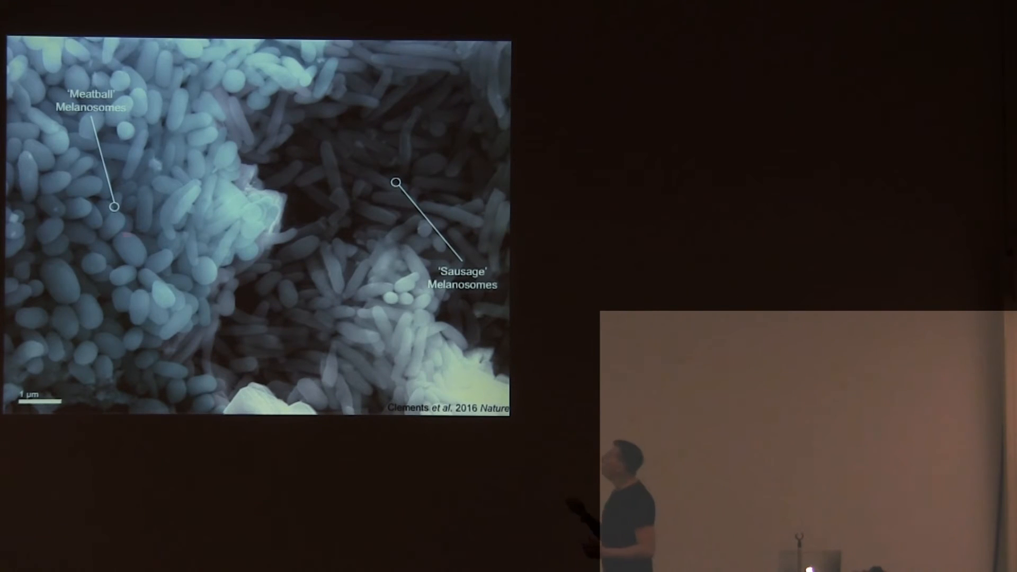